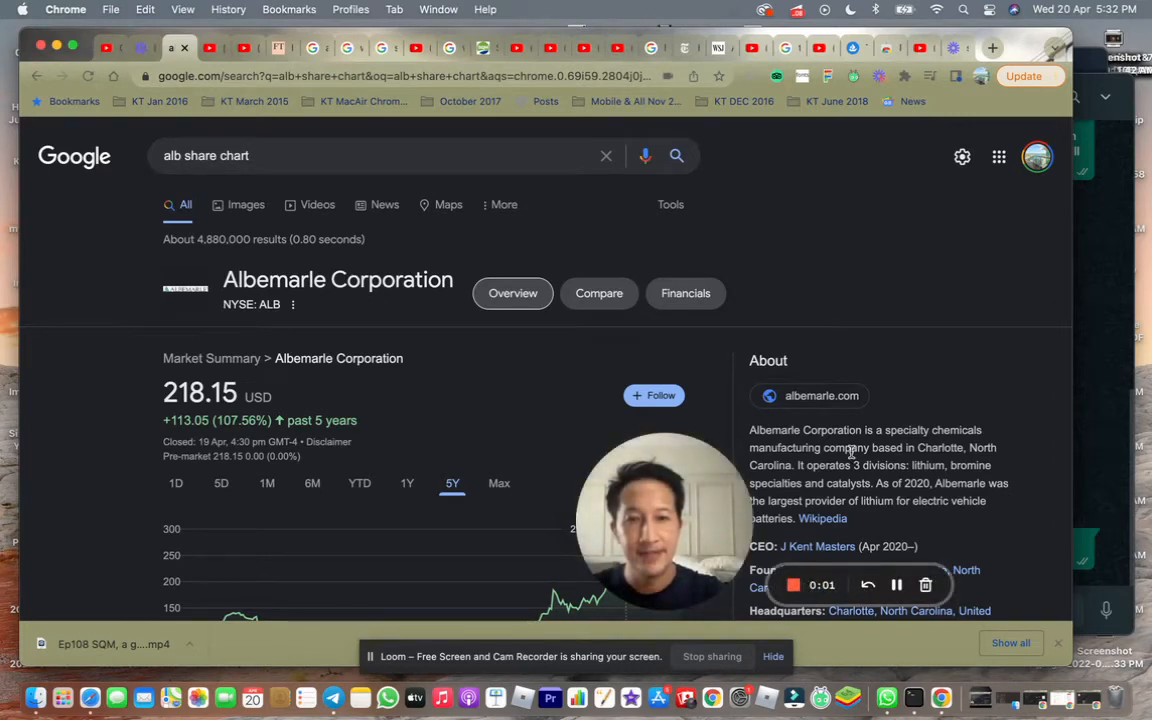
mouse_move(800, 500)
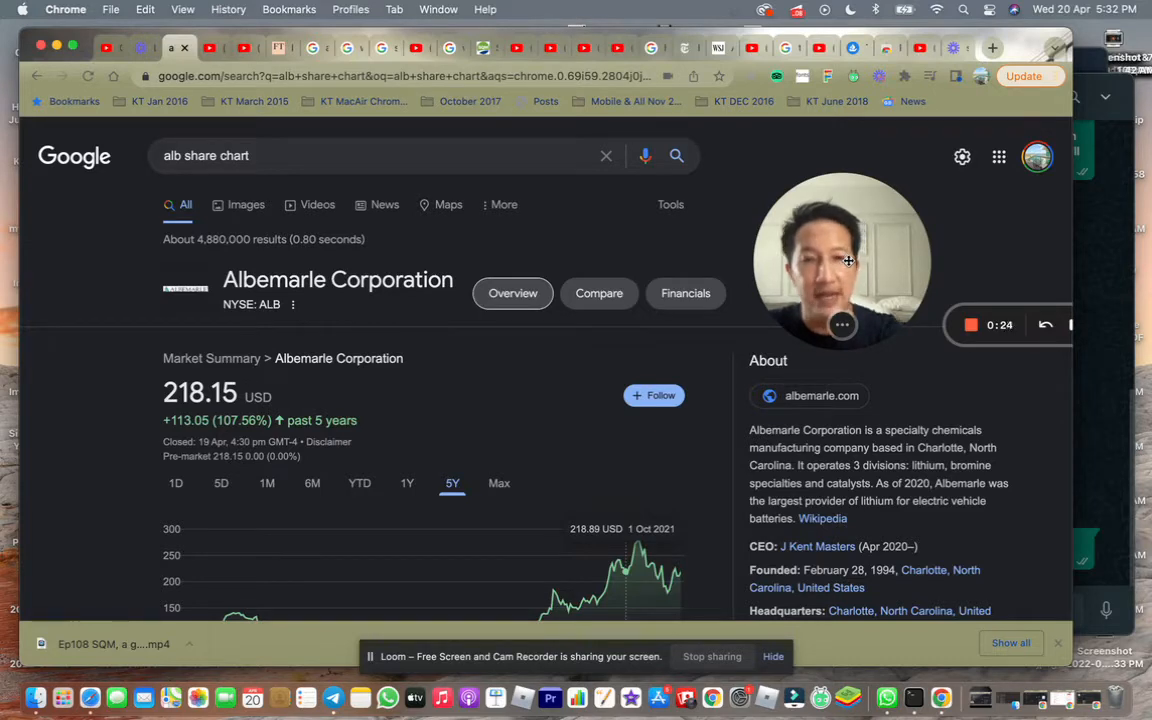
Play Nightline's white gold rush lithium mine video, continuing to DW's 'Lithium: new gold rush in the Andes'
scroll(down, 3)
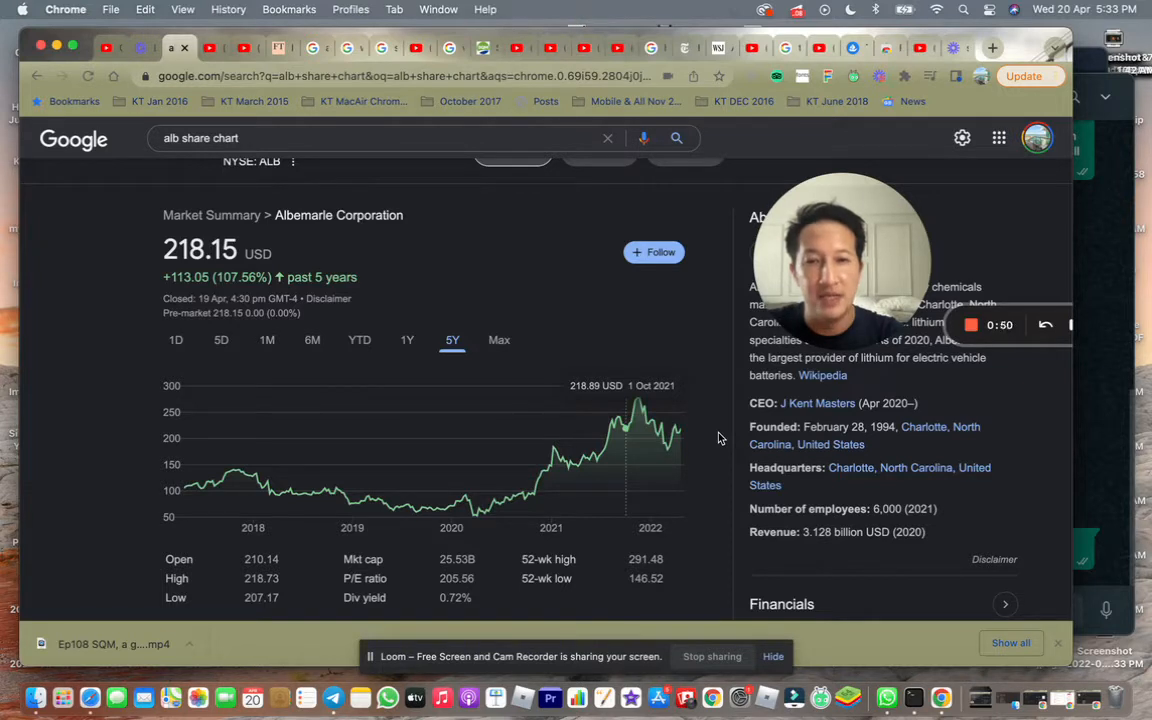
mouse_move(672, 408)
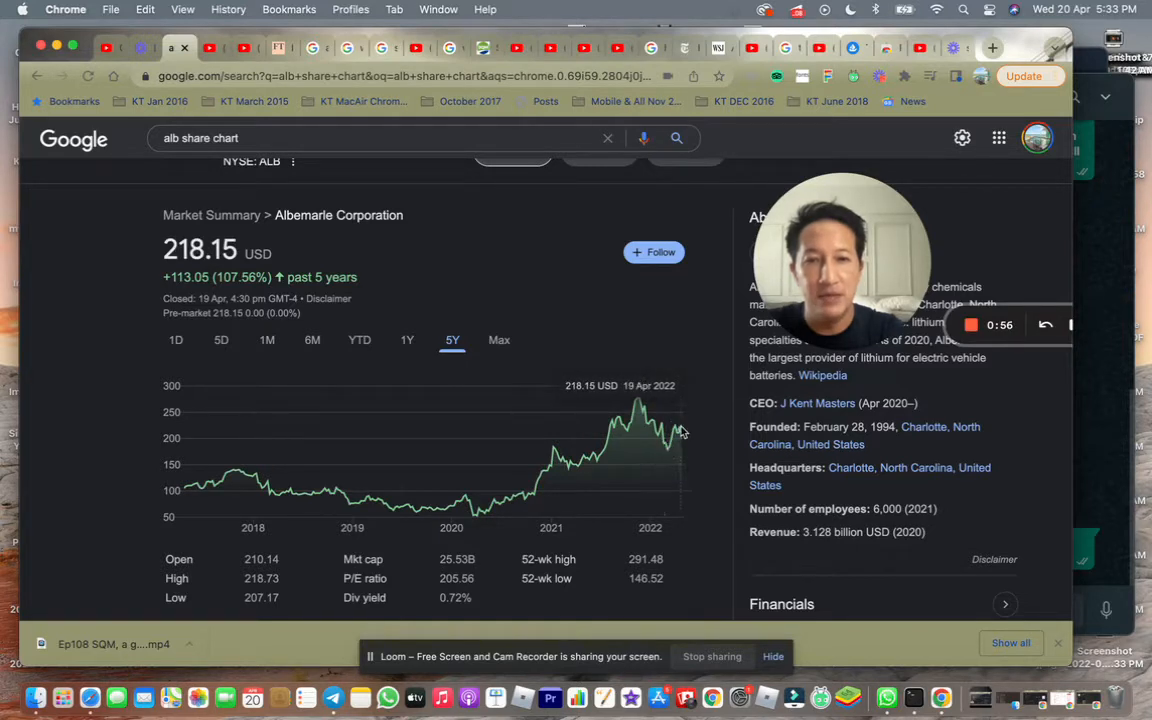
mouse_move(630, 444)
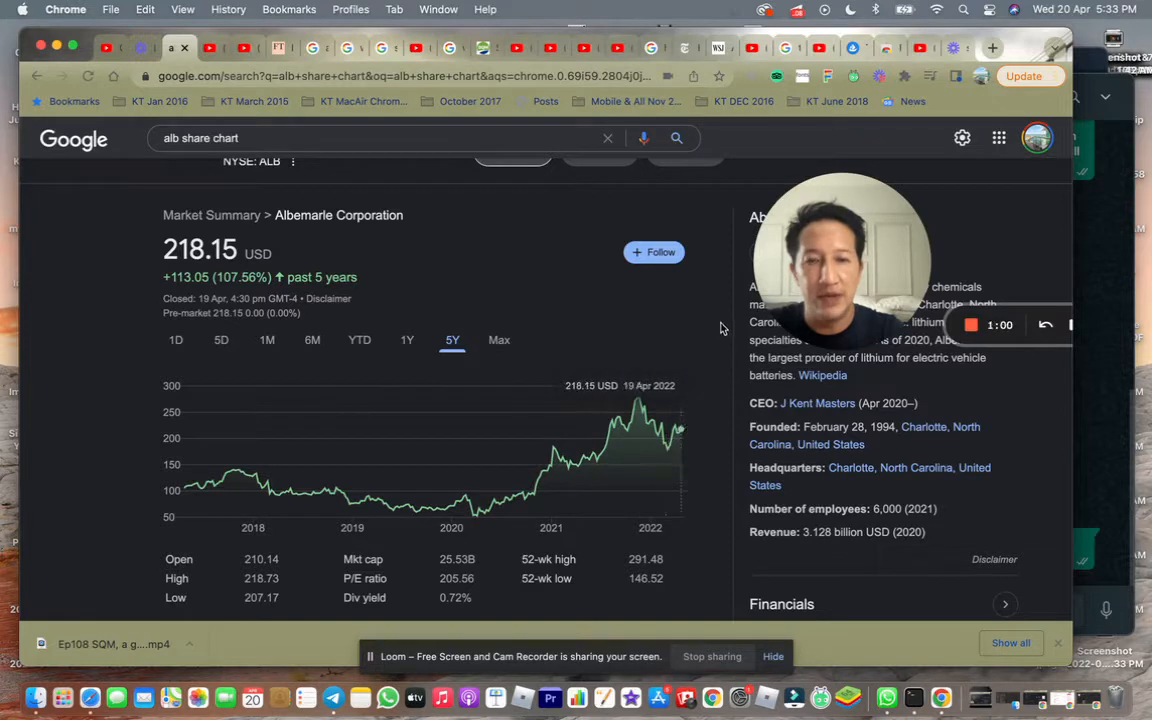
mouse_move(410, 228)
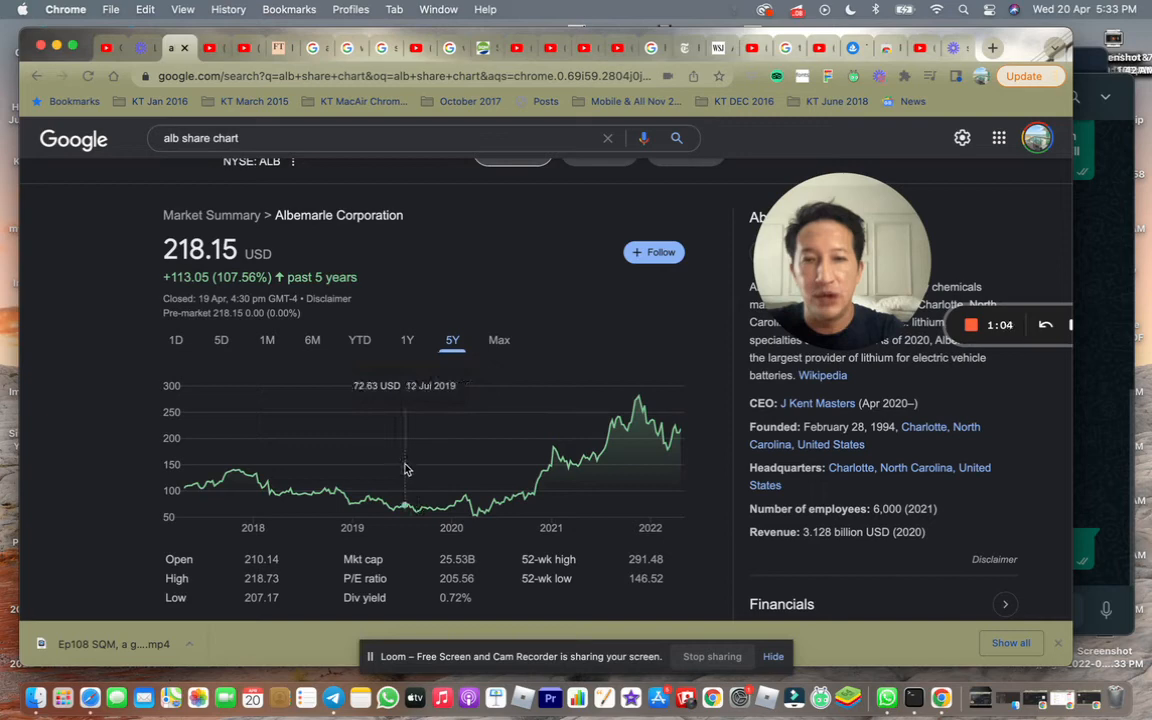
click(212, 48)
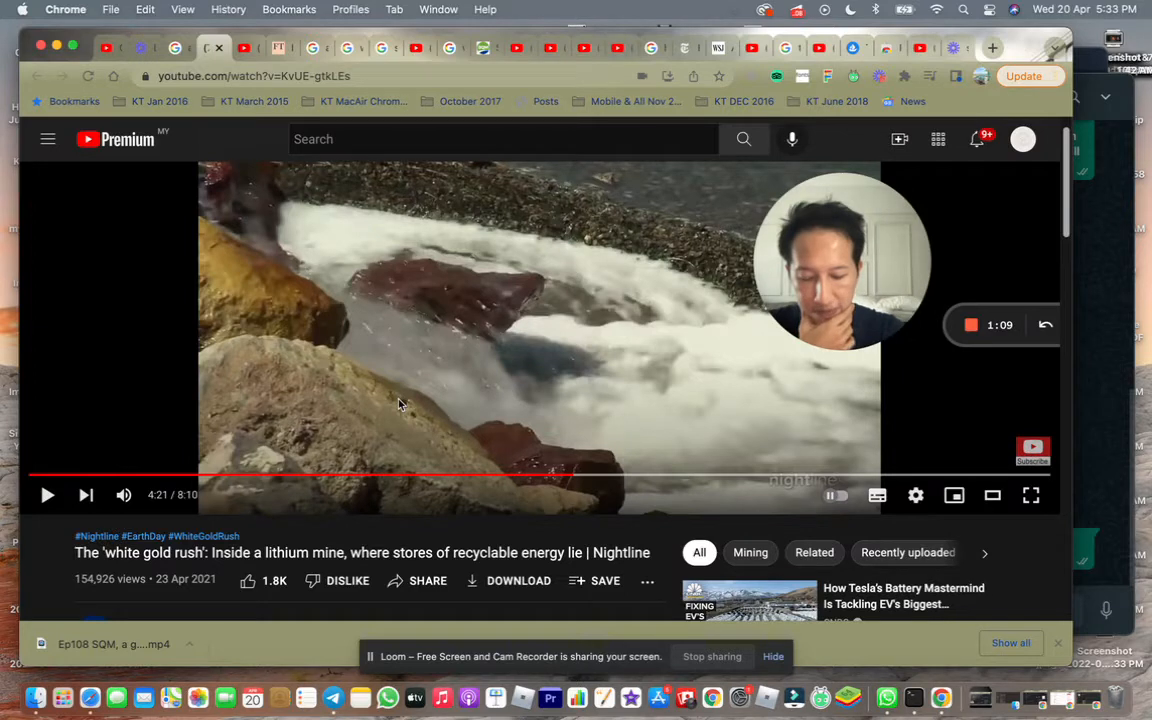
mouse_move(216, 468)
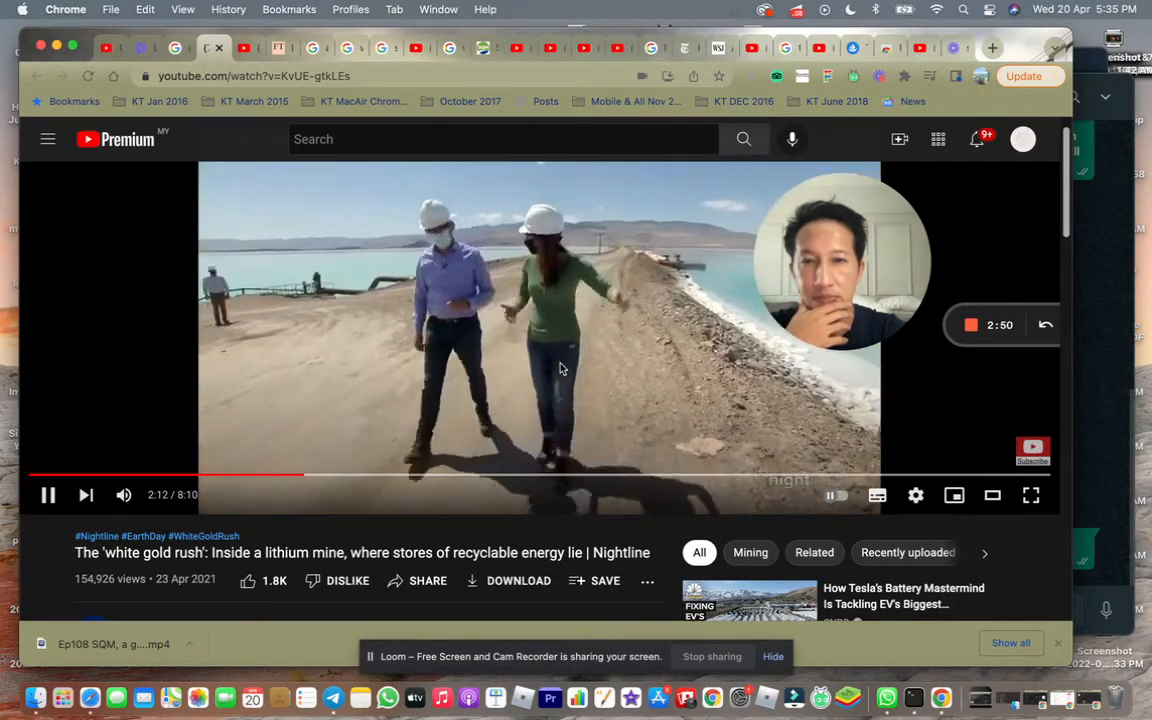
click(48, 494)
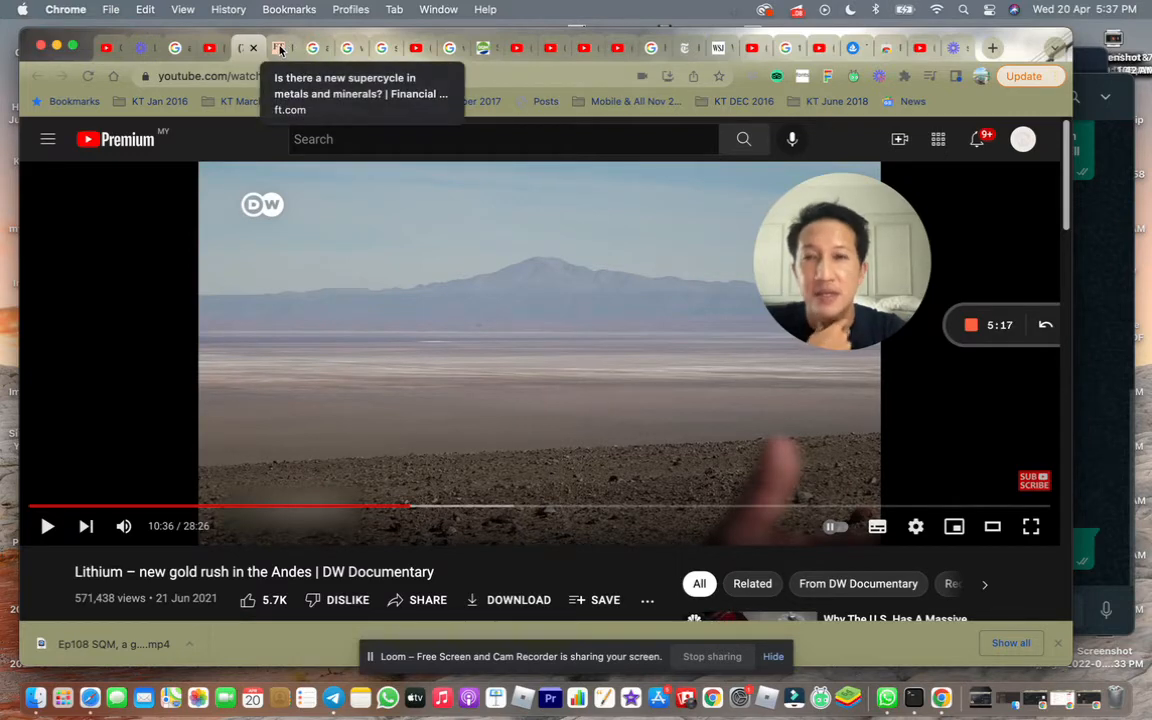
Review the FT article 'Is there a new supercycle in metals and minerals?' from its headline
click(280, 48)
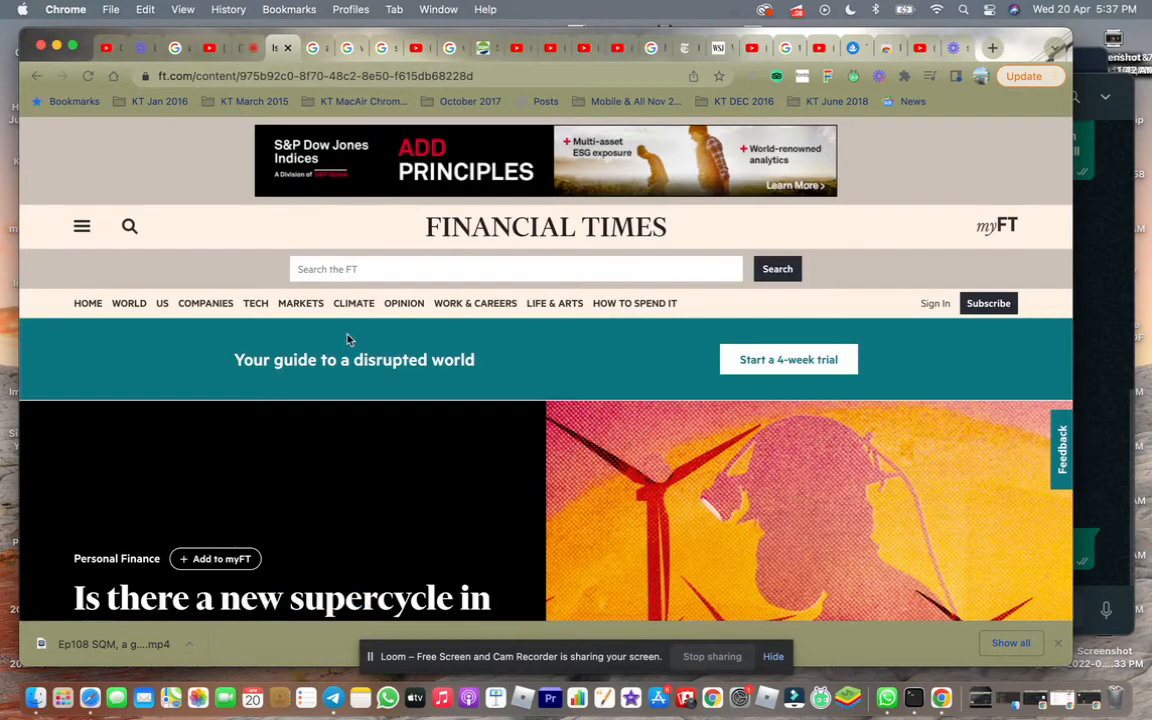
scroll(down, 3)
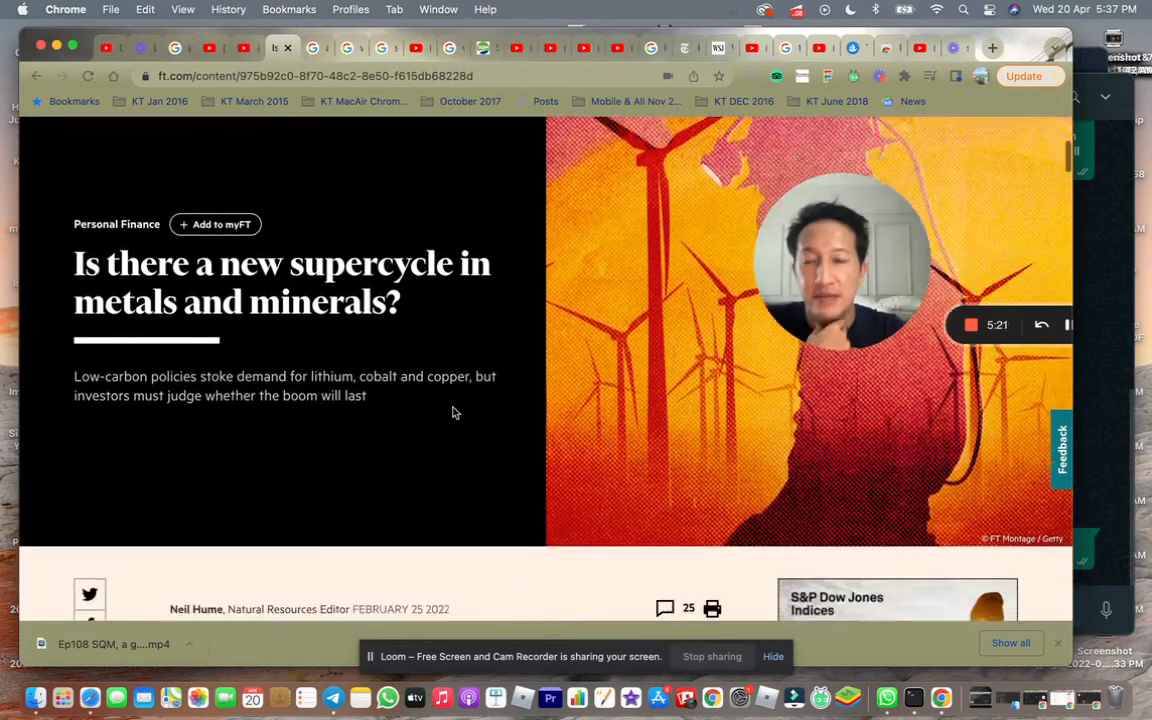
scroll(down, 3)
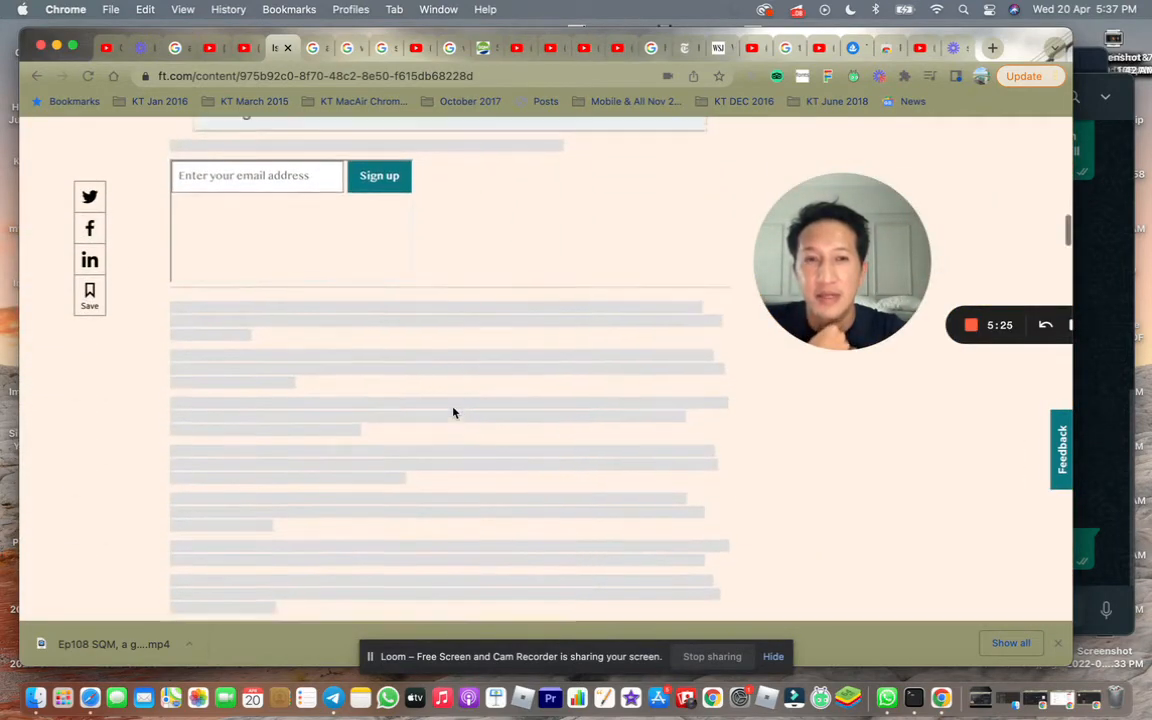
scroll(up, 3)
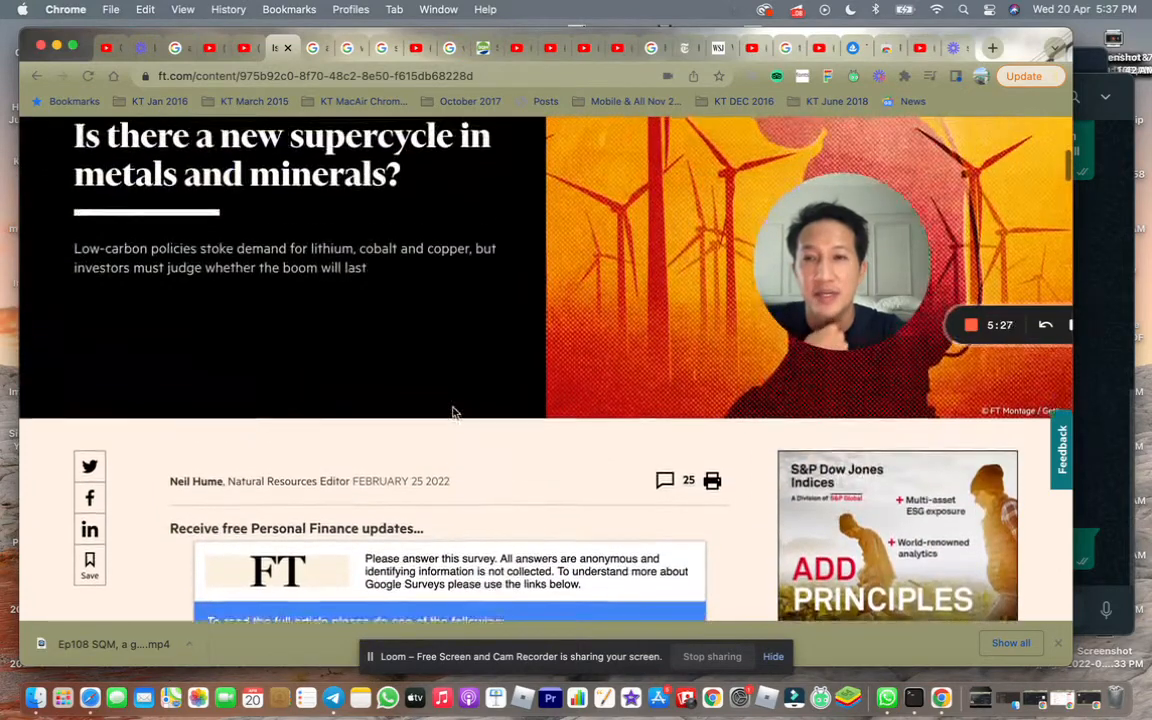
click(304, 48)
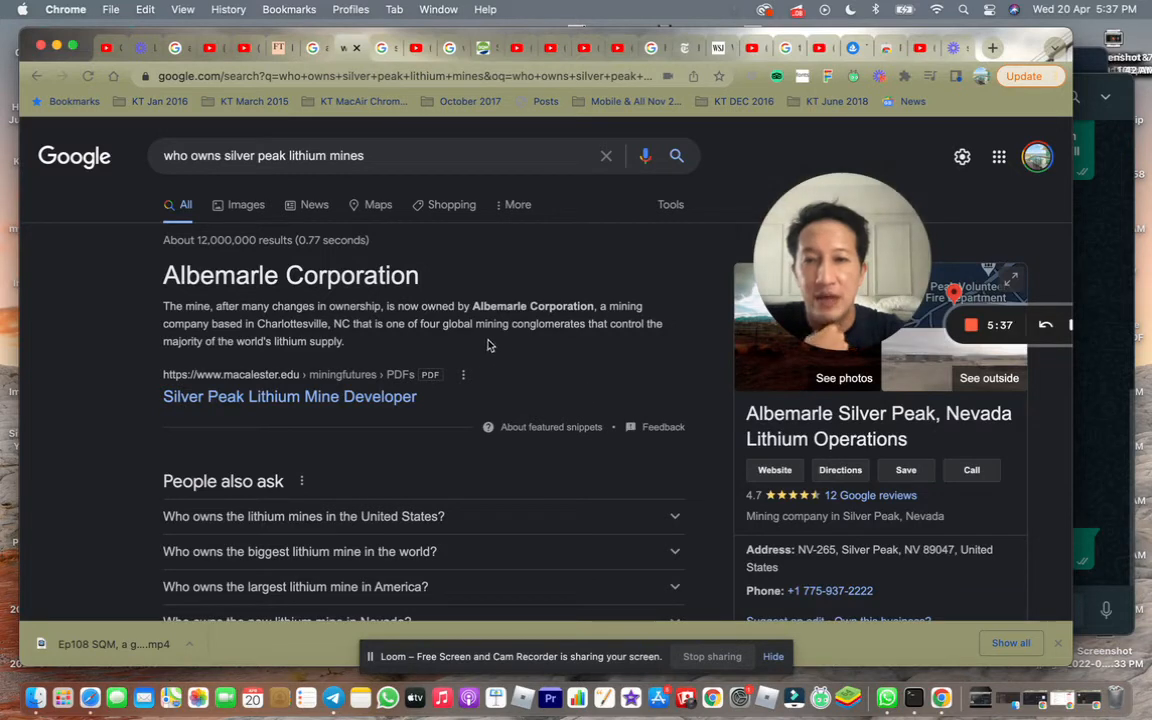
mouse_move(600, 344)
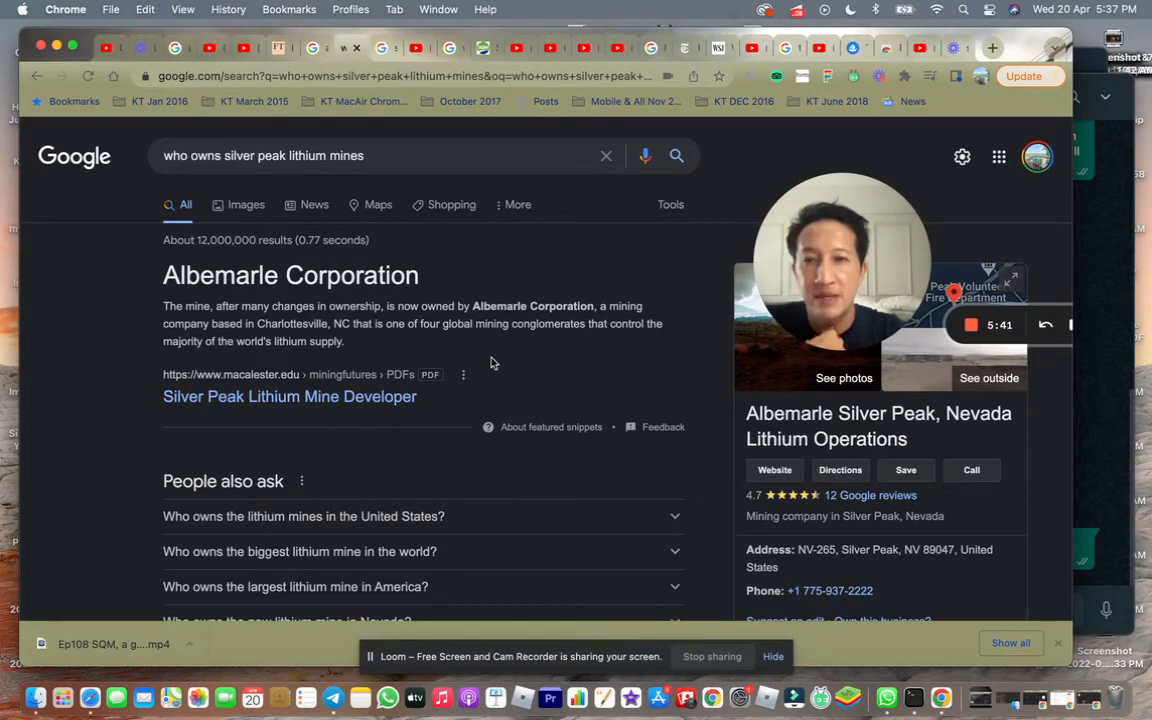
mouse_move(608, 378)
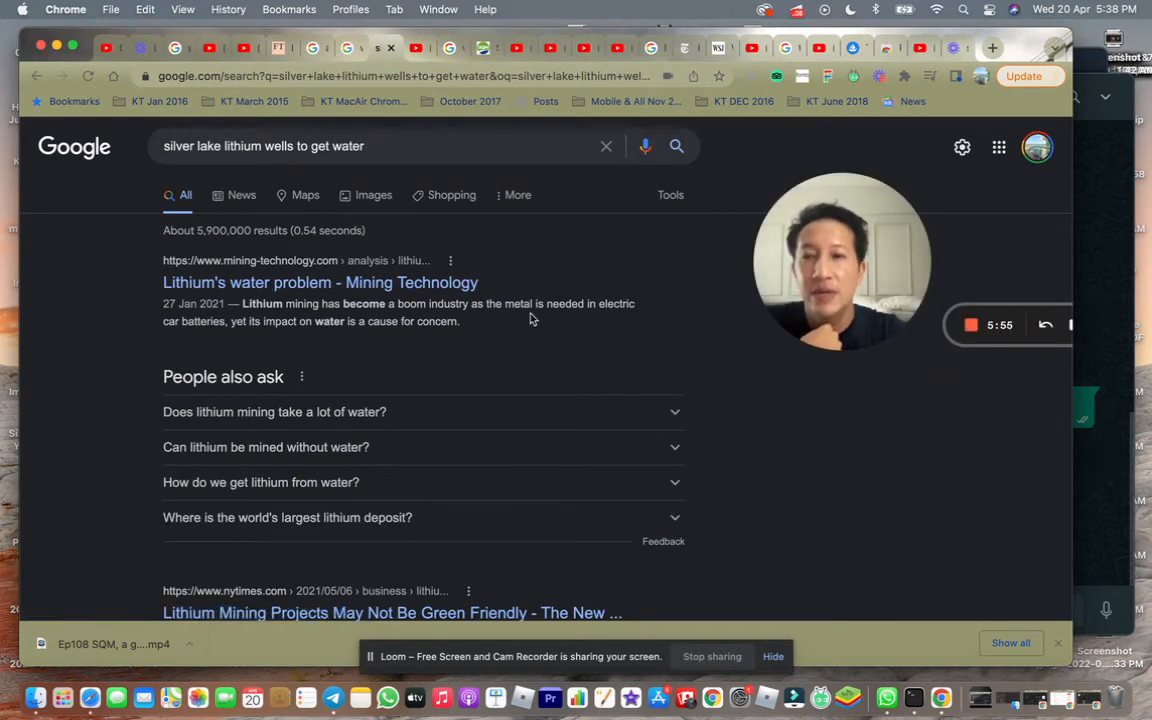
mouse_move(416, 48)
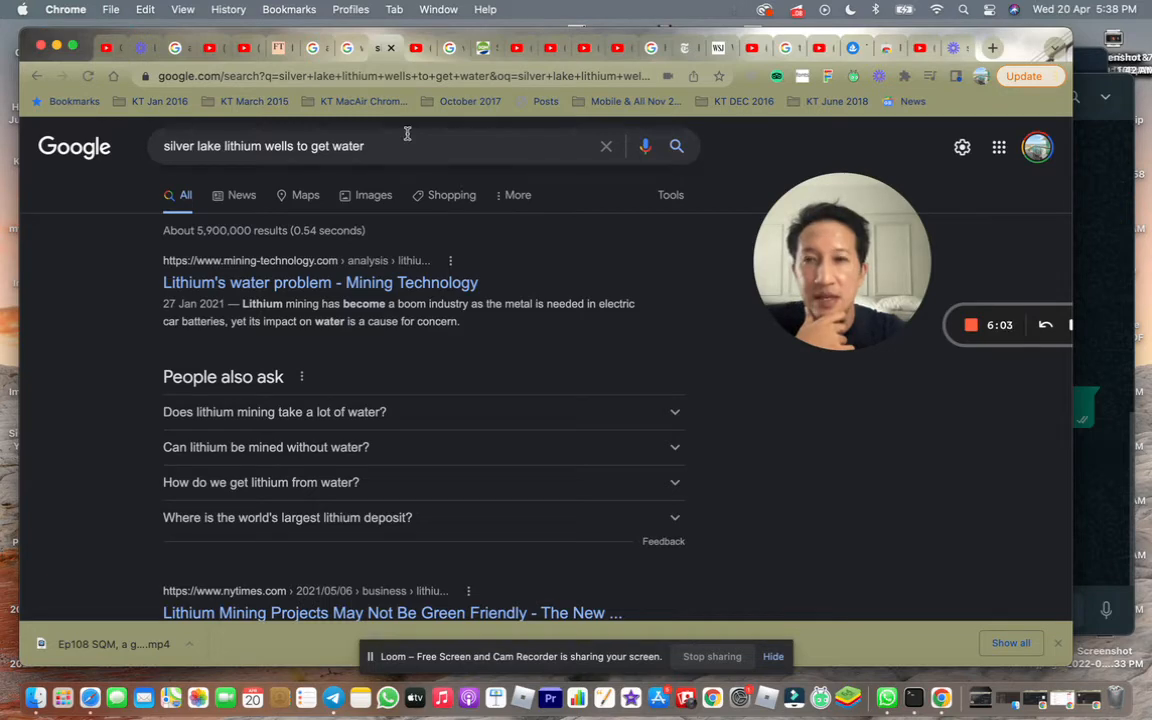
mouse_move(416, 48)
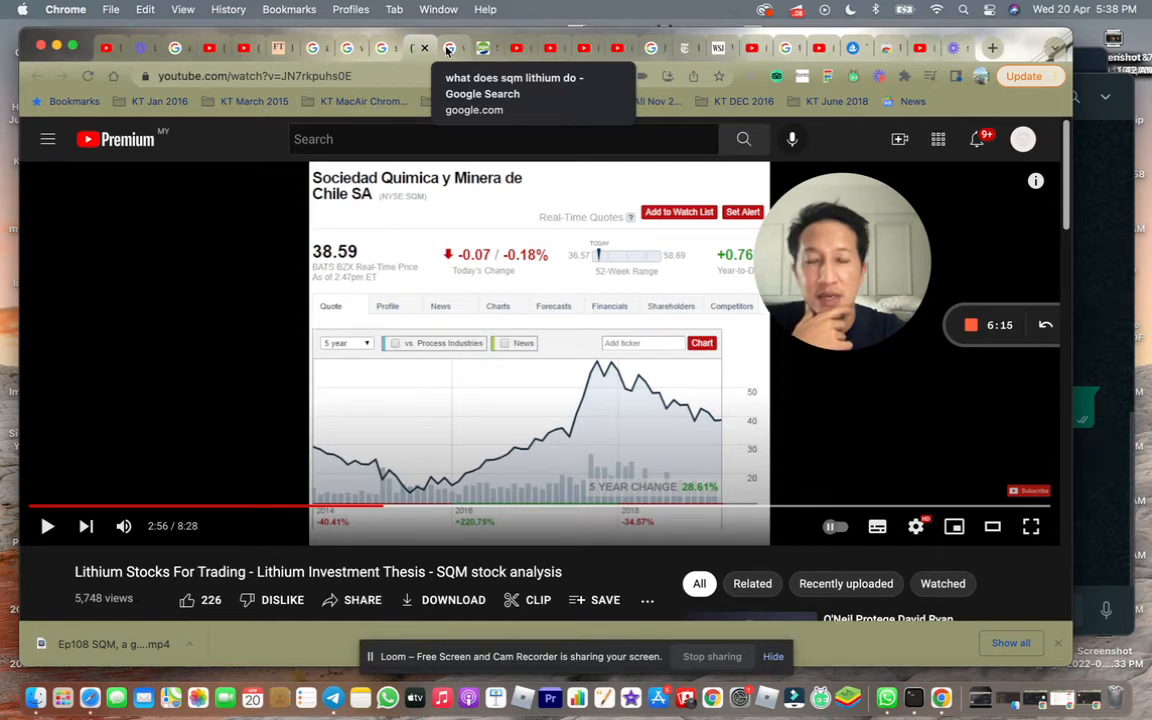
Bring up the 'Lithium Stocks For Trading - SQM stock analysis' YouTube video
click(448, 48)
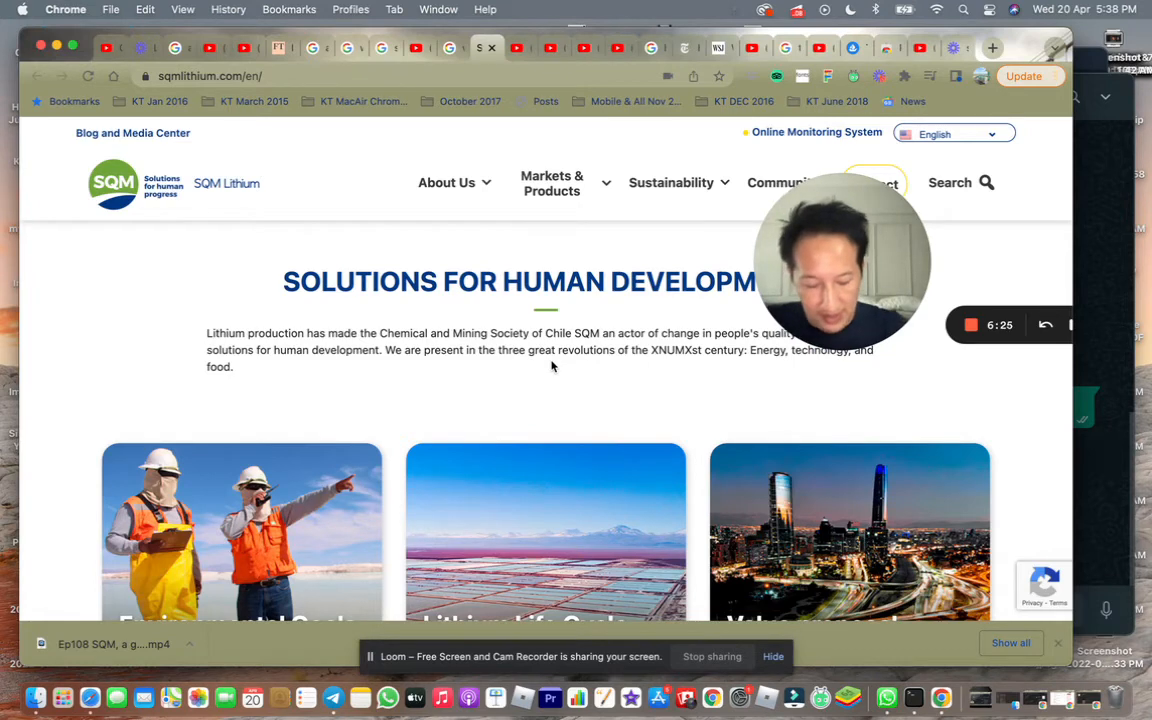
Show the sqmlithium.com home page section 'Solutions for Human Development'
click(244, 48)
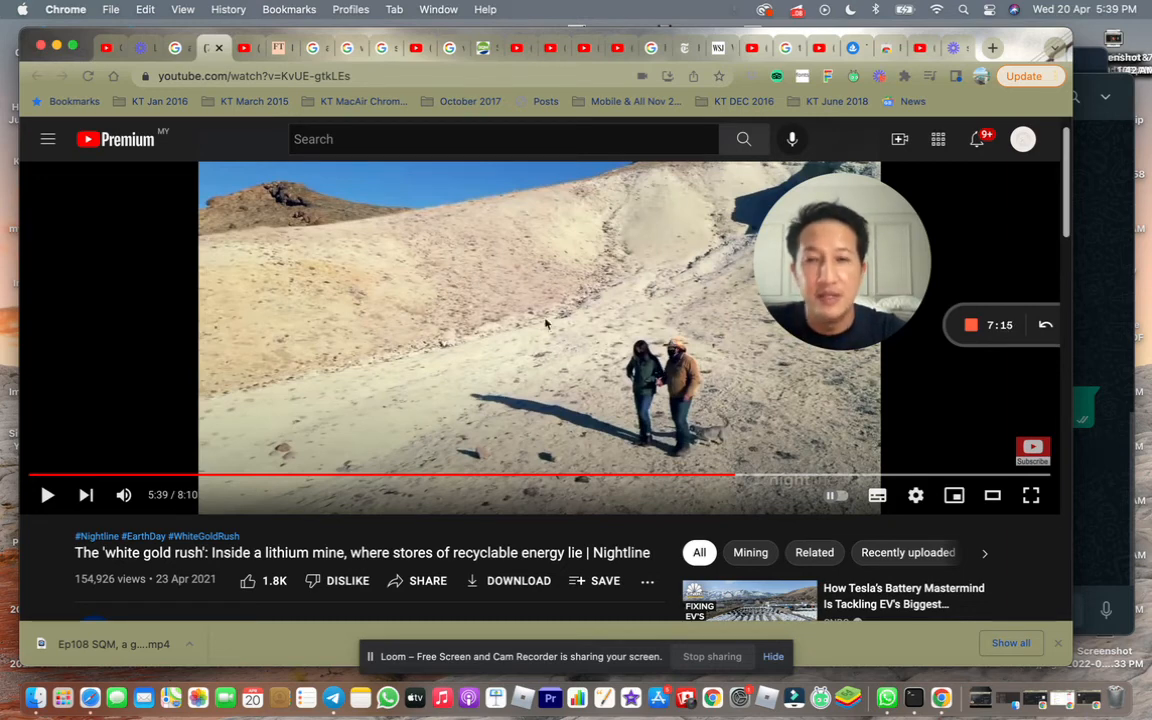
mouse_move(572, 384)
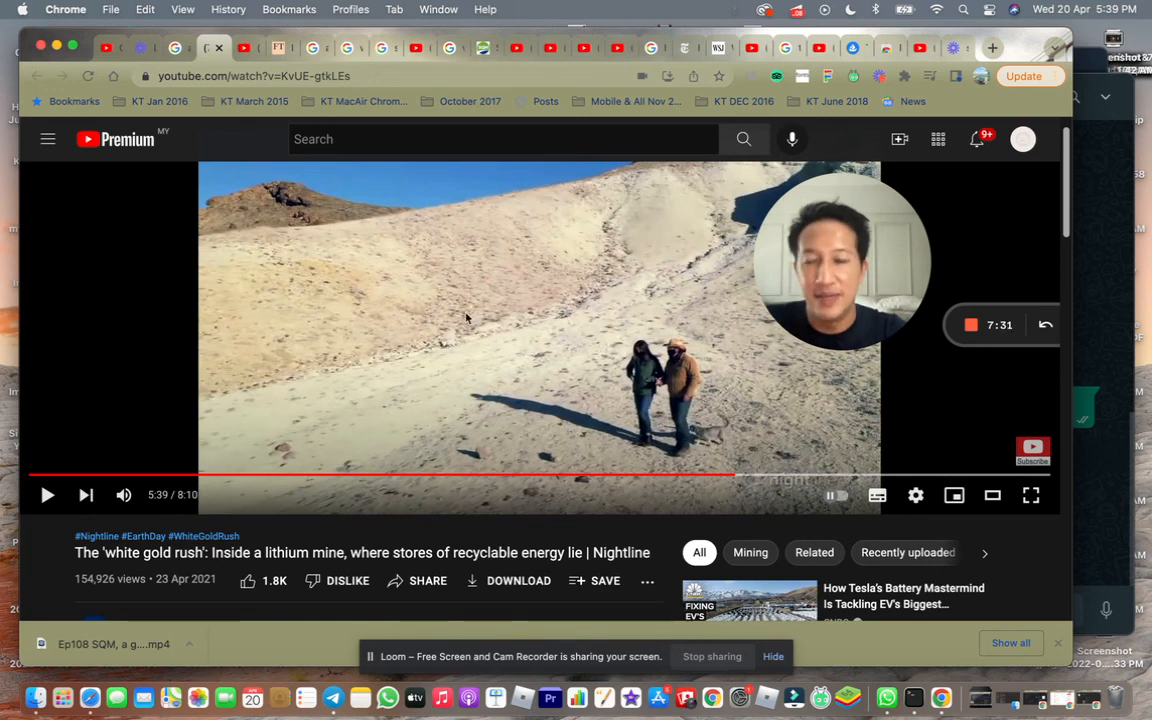
mouse_move(48, 494)
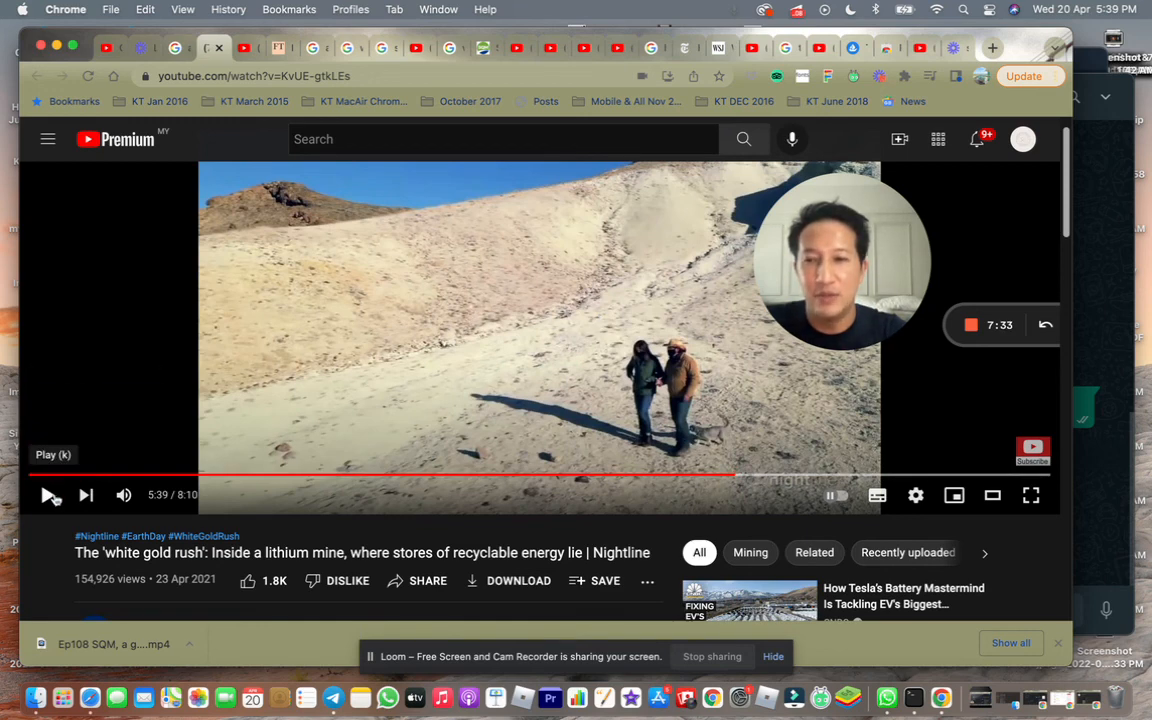